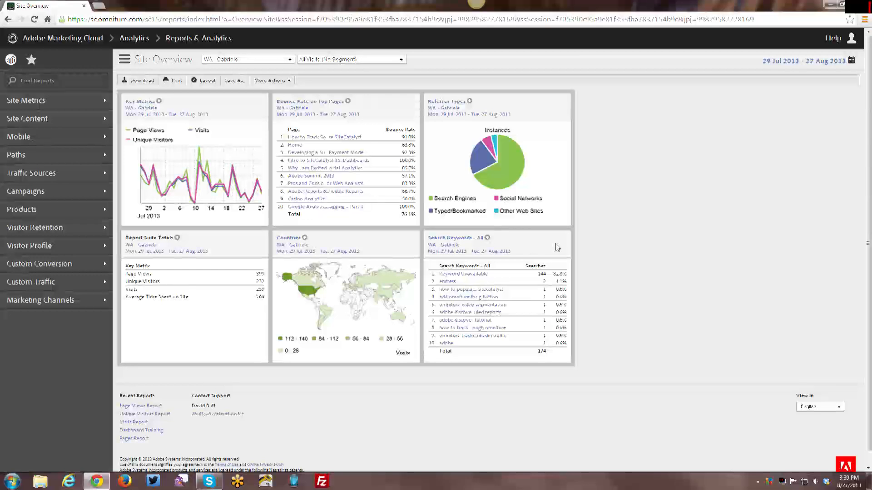
mouse_move(556, 248)
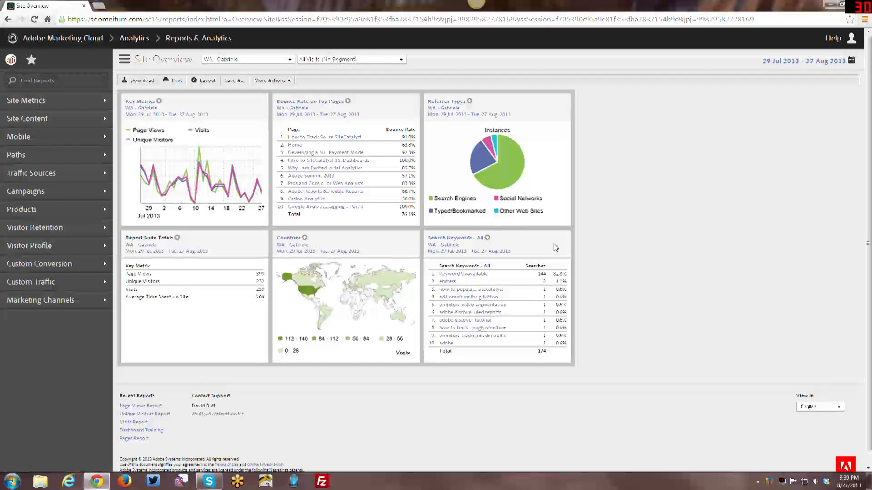
mouse_move(335, 285)
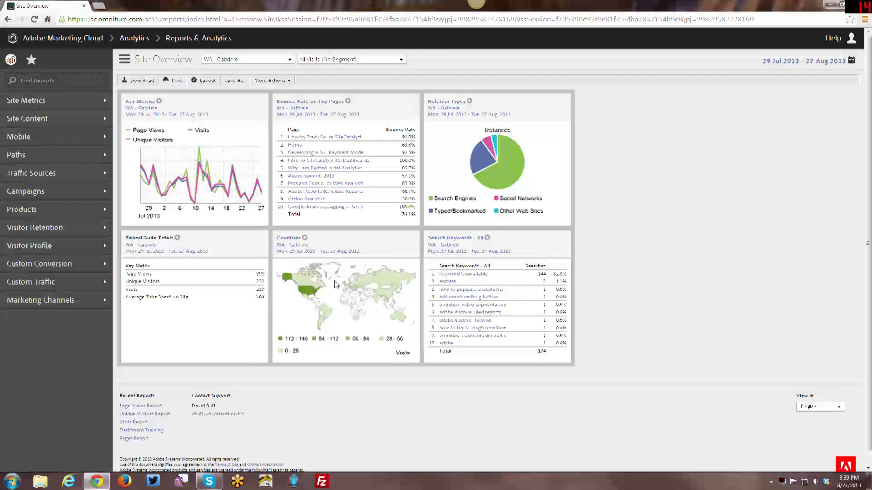
mouse_move(119, 139)
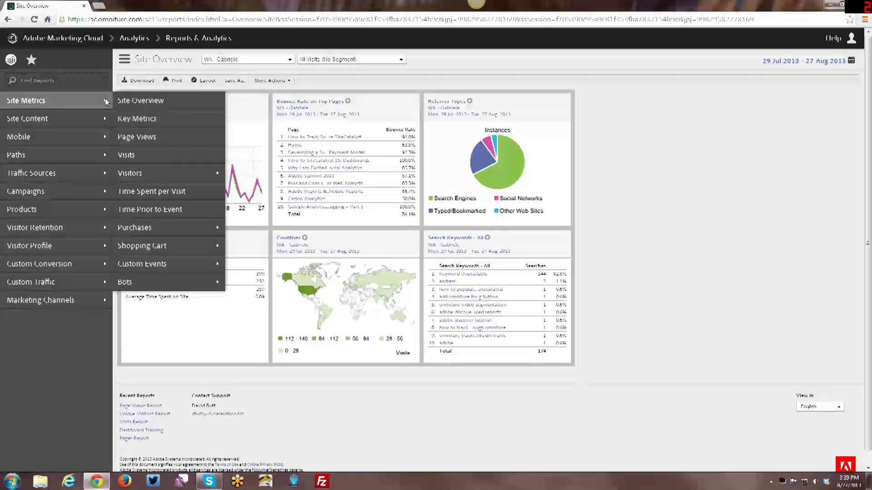
mouse_move(146, 137)
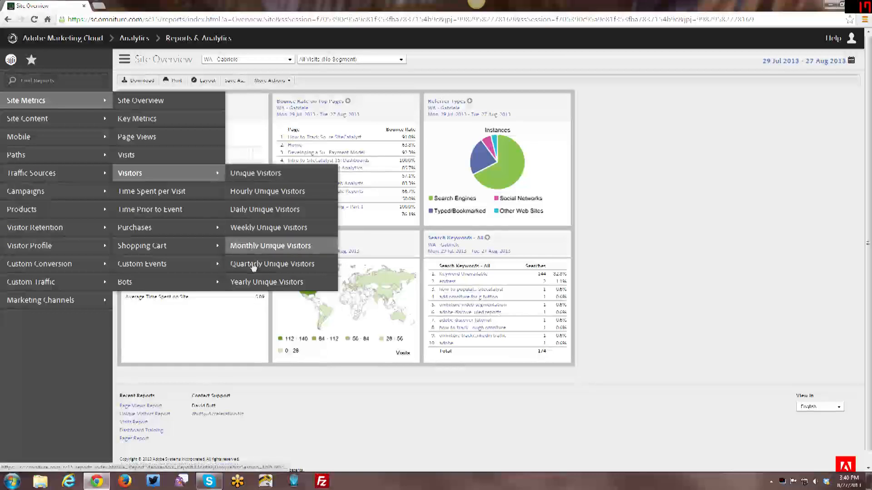
mouse_move(267, 190)
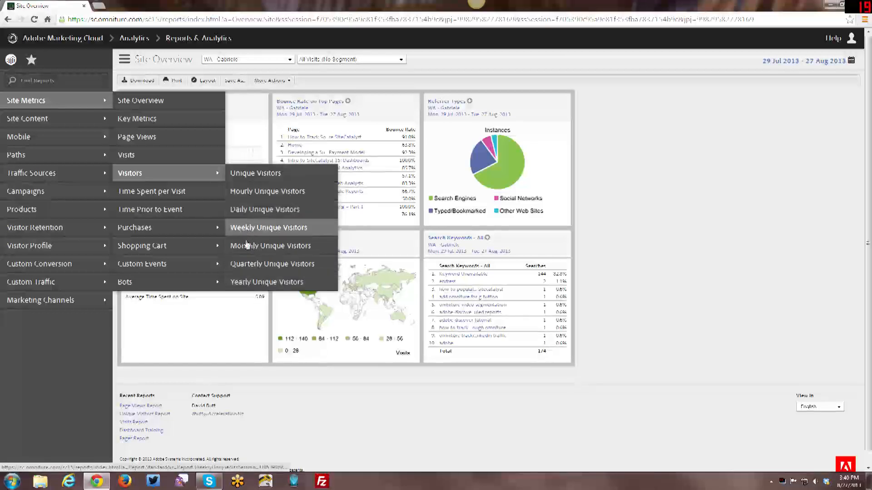
mouse_move(267, 191)
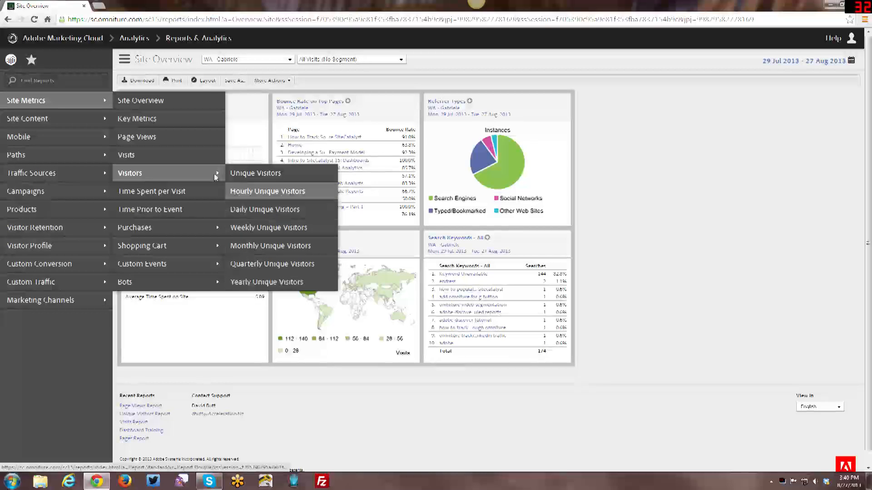
mouse_move(169, 137)
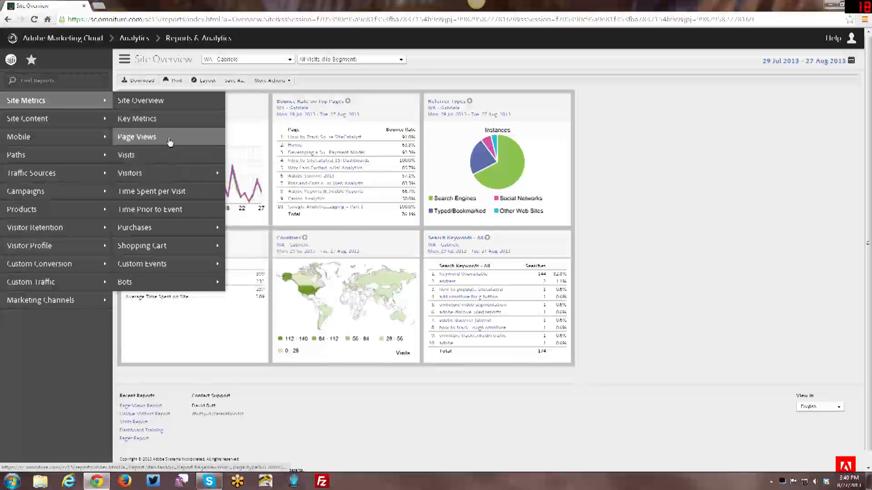
Step: Expand Site Metrics > Visitors to list the hourly-through-yearly Unique Visitors reports
left_click(129, 173)
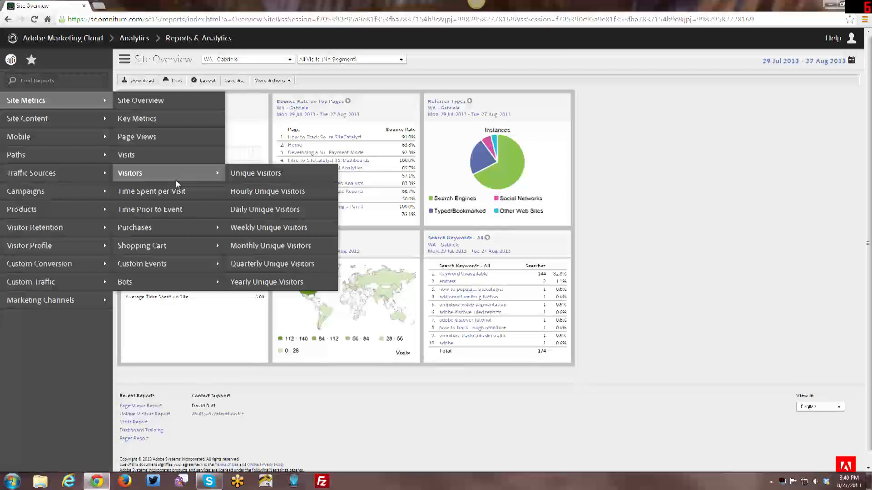
mouse_move(194, 184)
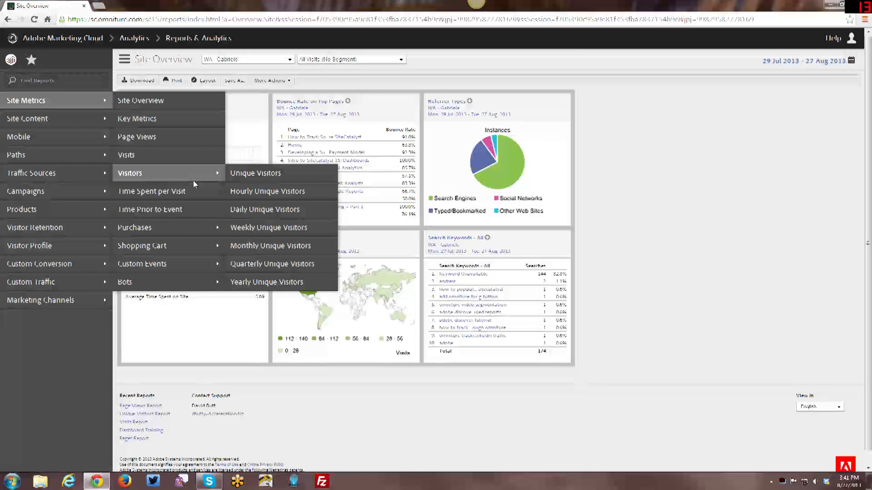
mouse_move(256, 173)
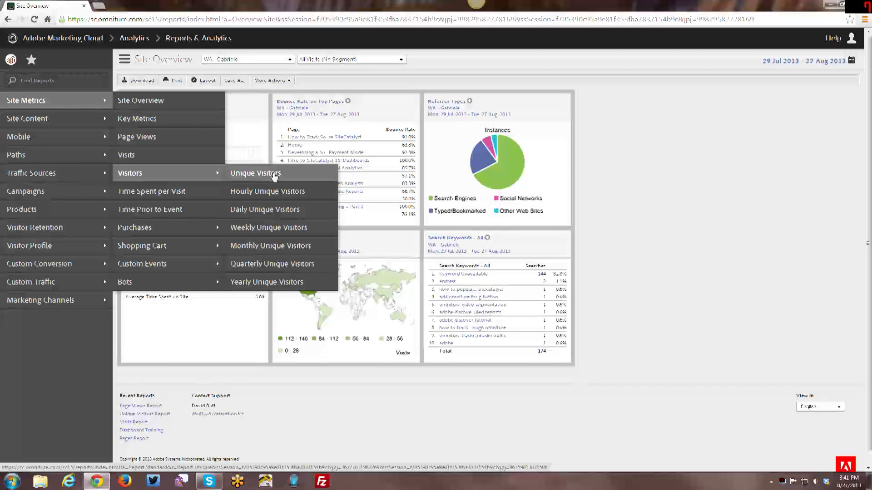
mouse_move(214, 176)
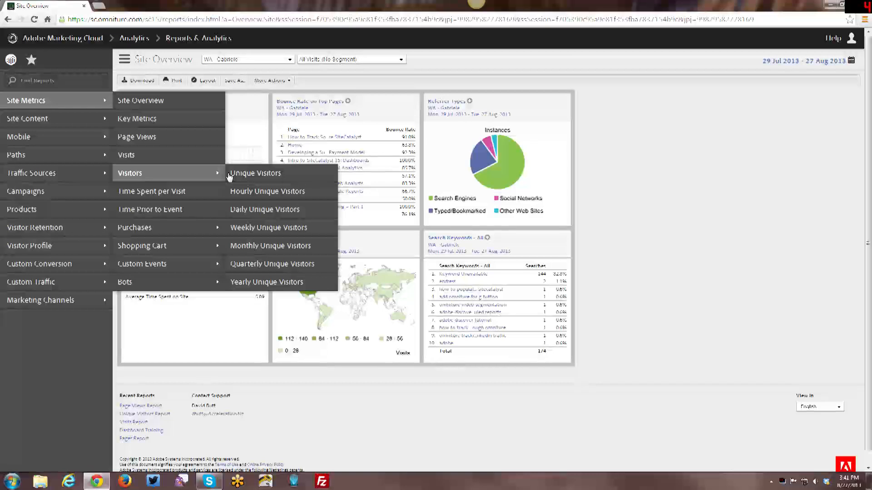
mouse_move(256, 173)
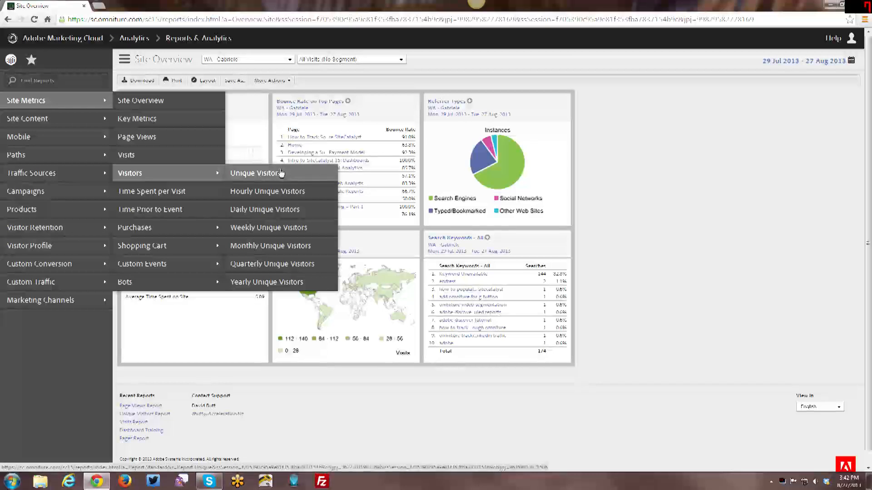
mouse_move(252, 177)
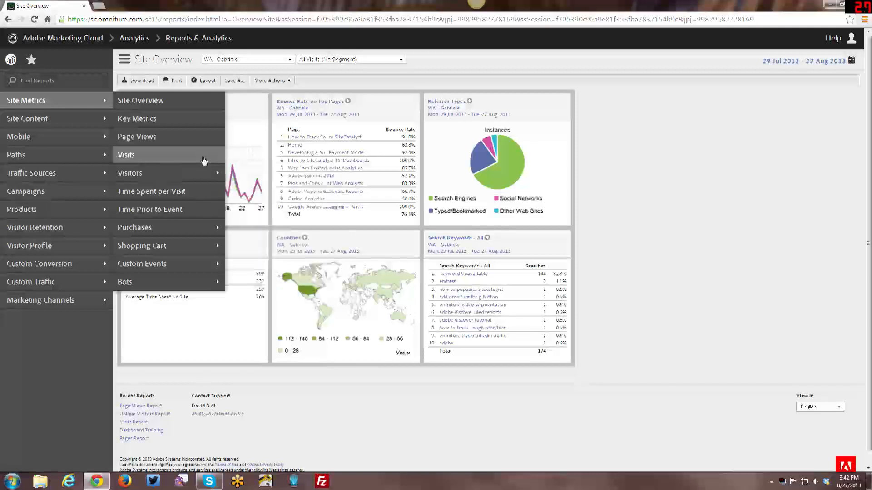
mouse_move(155, 160)
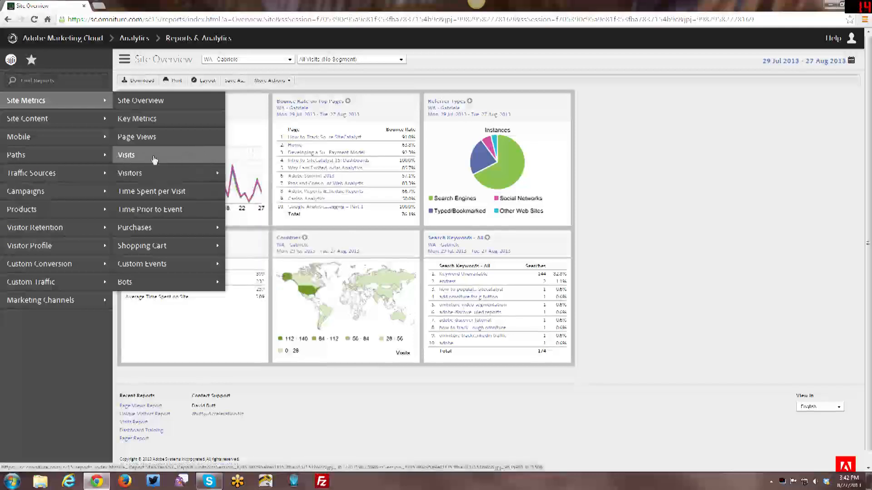
mouse_move(576, 94)
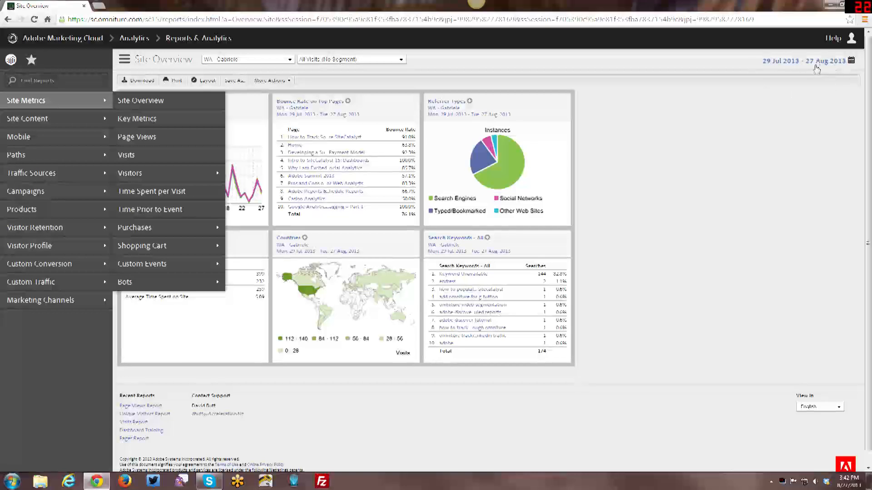
mouse_move(202, 191)
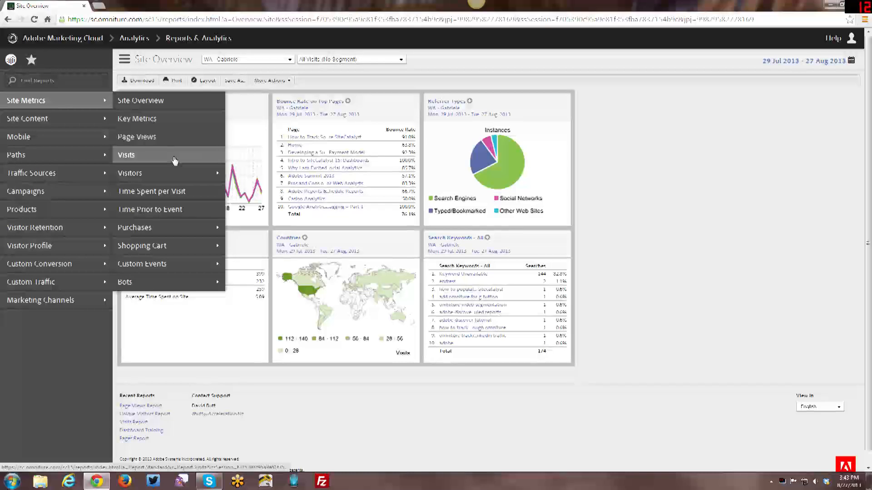
mouse_move(174, 161)
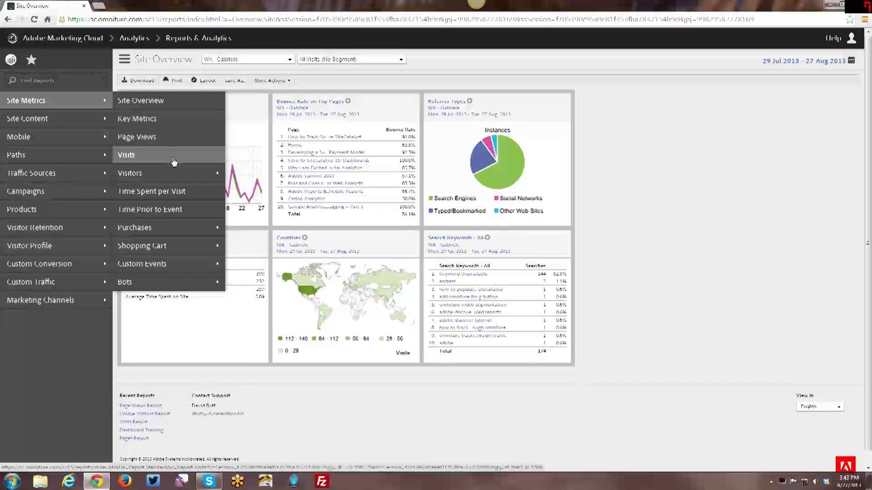
mouse_move(172, 137)
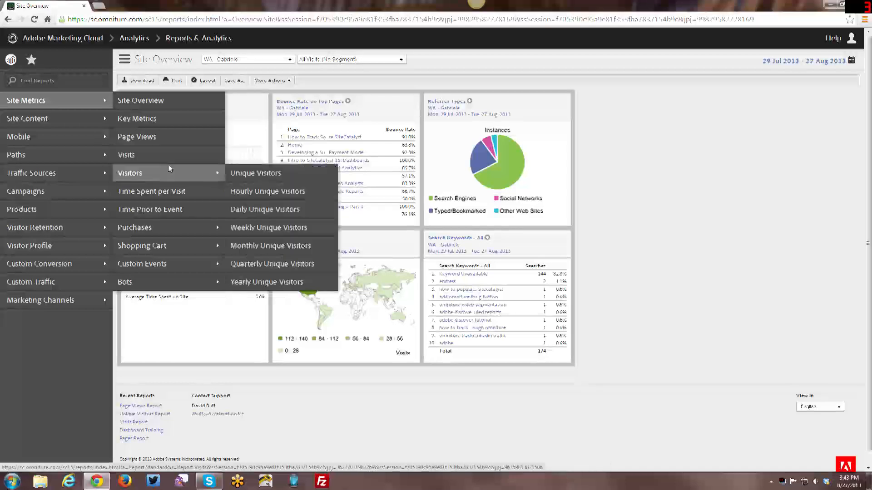
mouse_move(256, 173)
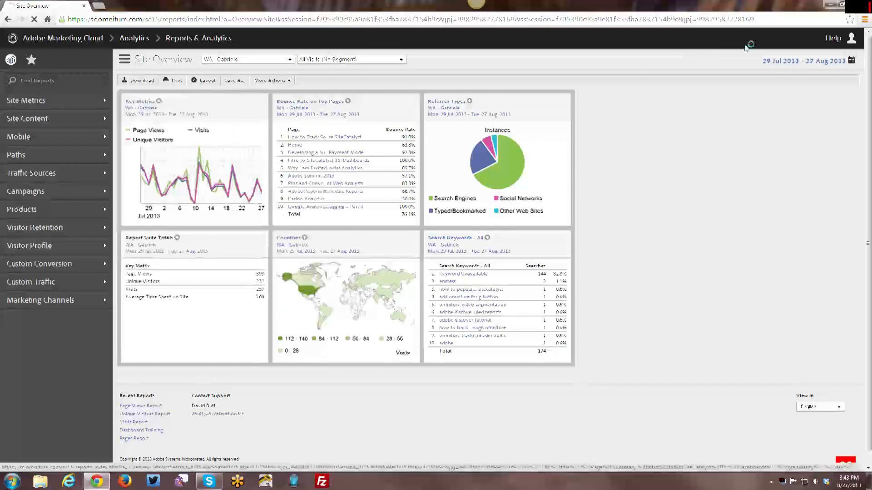
Step: Load the Unique Visitors report with daily August 2013 counts versus four weeks prior
left_click(144, 414)
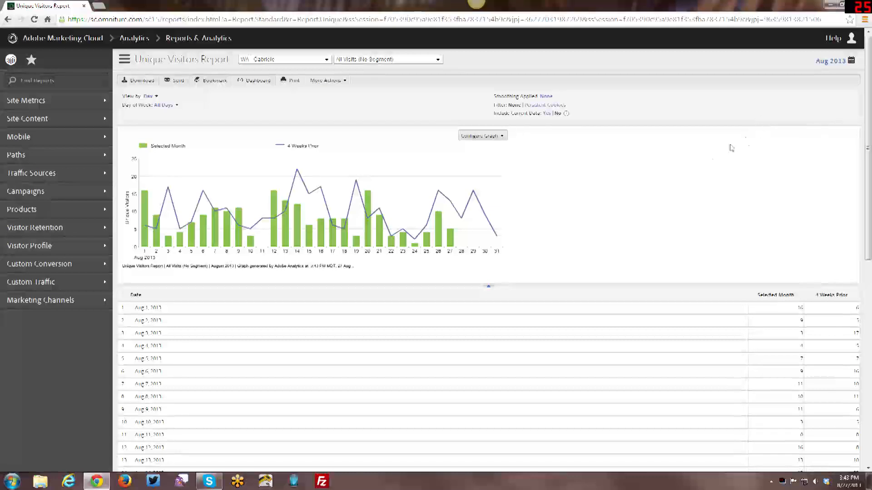
mouse_move(677, 184)
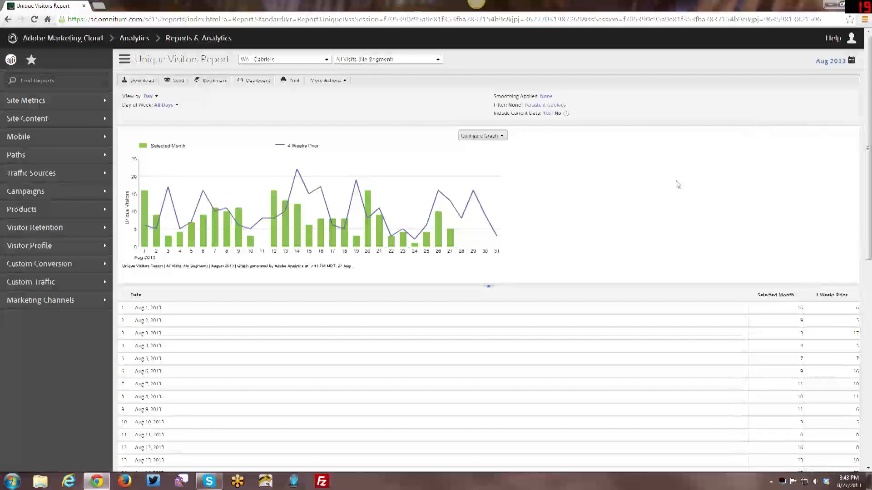
mouse_move(622, 221)
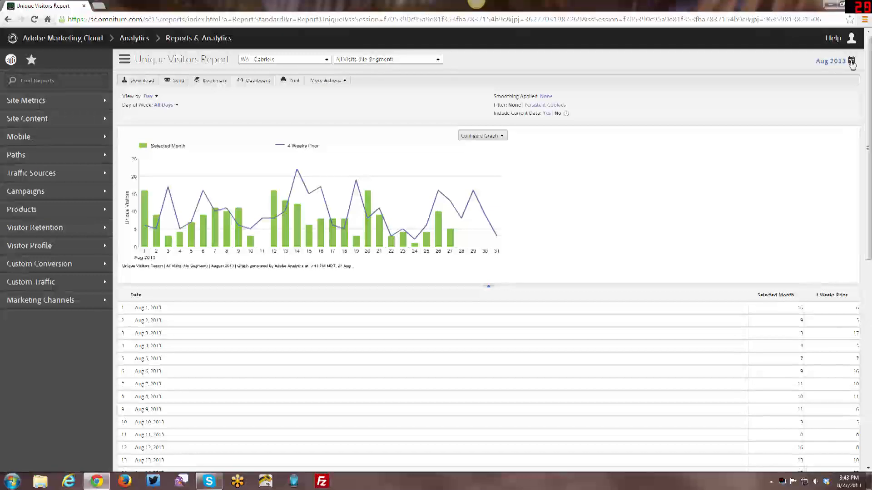
mouse_move(472, 250)
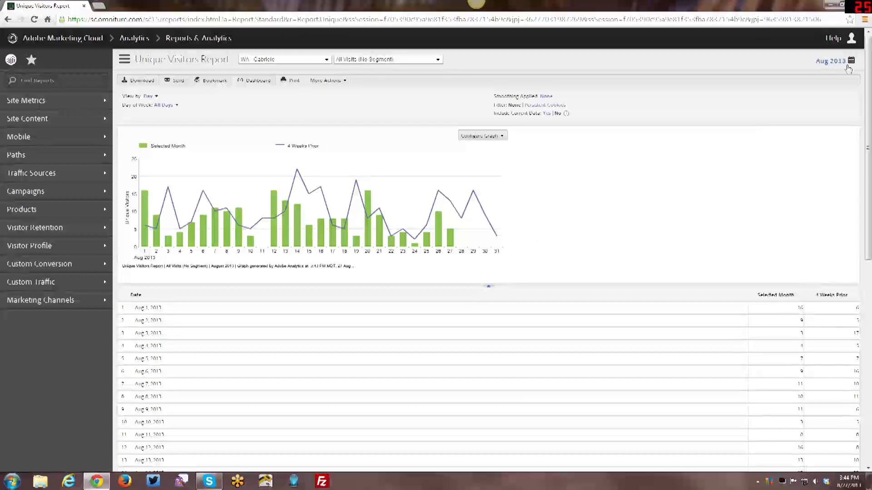
Step: Set the date range to 29 Jul–27 Aug 2013 and run the Unique Visitors report
left_click(849, 62)
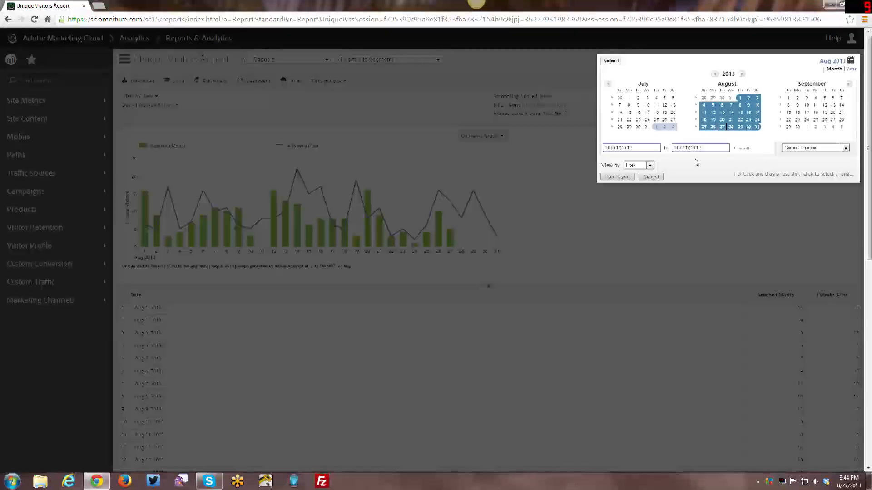
left_click(812, 147)
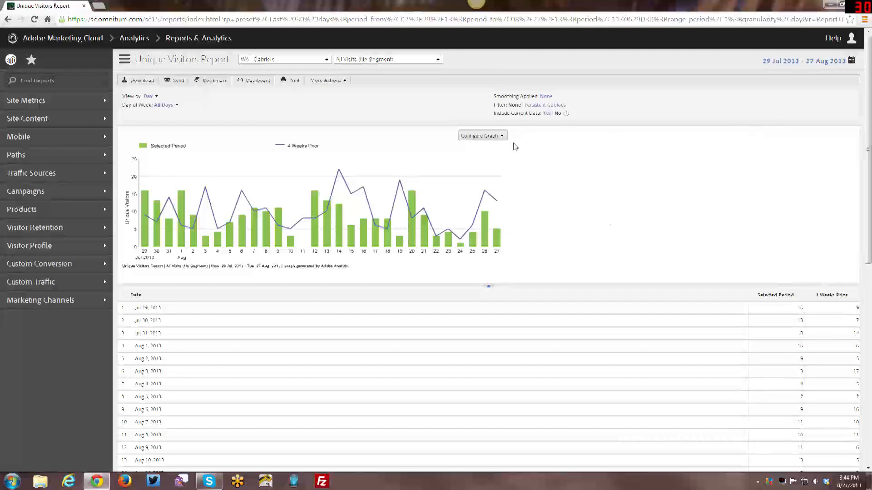
left_click(481, 136)
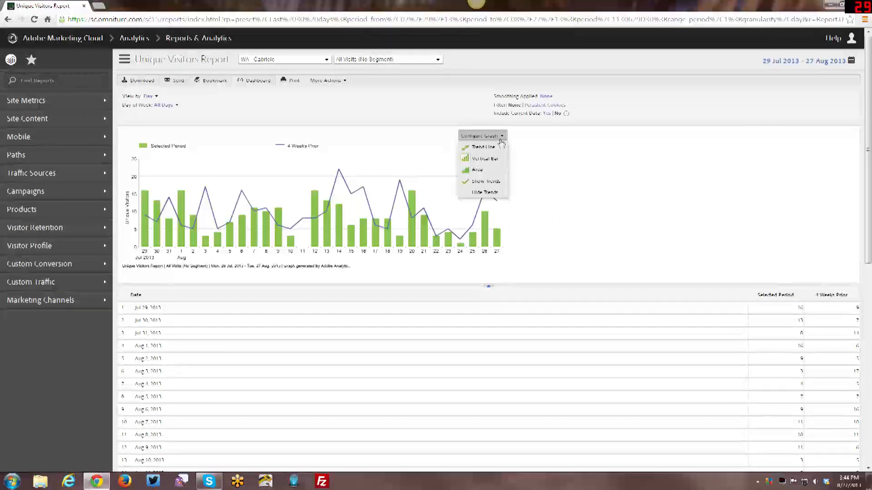
mouse_move(482, 158)
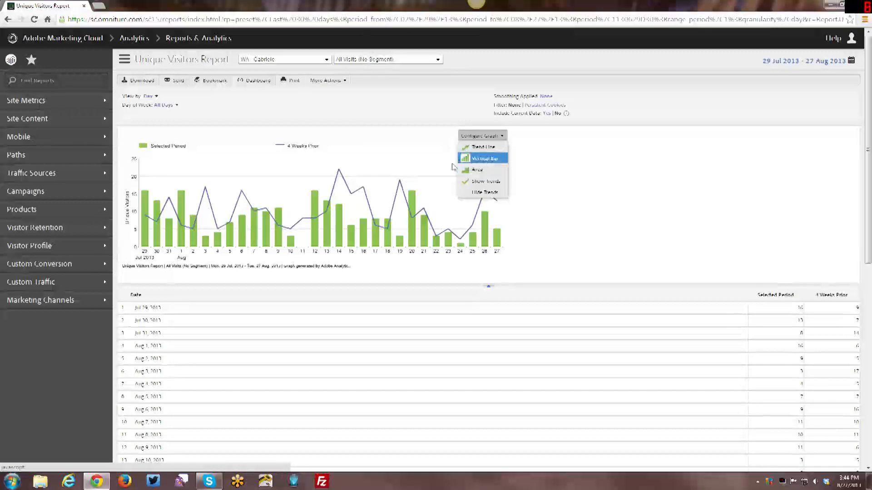
mouse_move(481, 181)
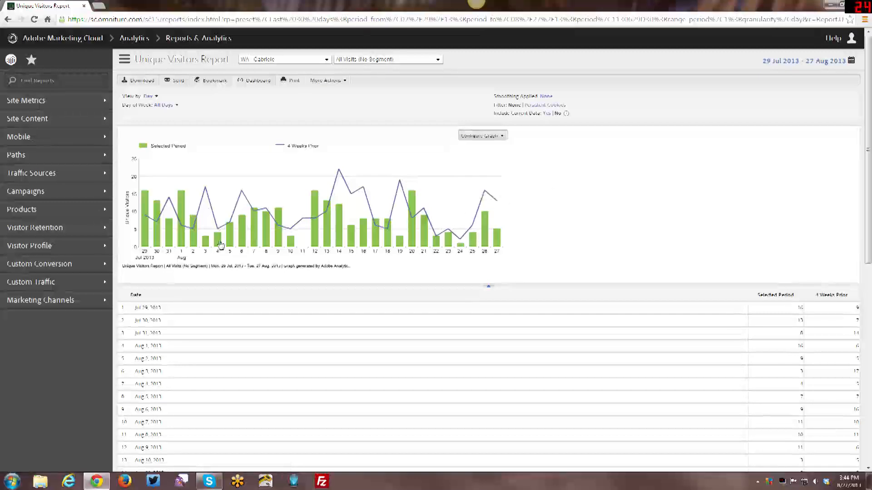
mouse_move(257, 193)
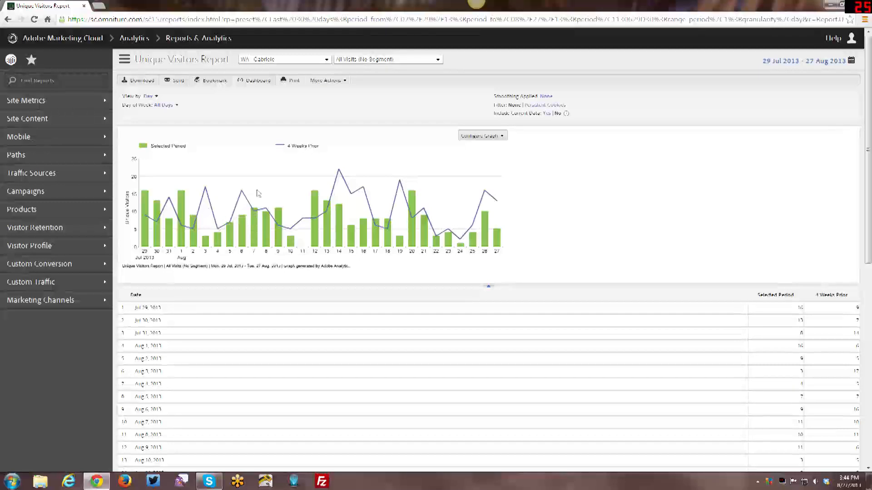
mouse_move(356, 195)
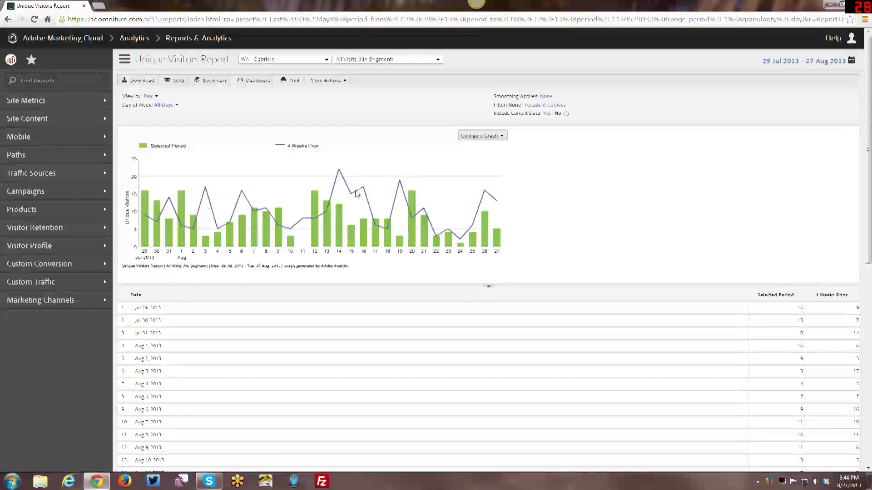
mouse_move(247, 273)
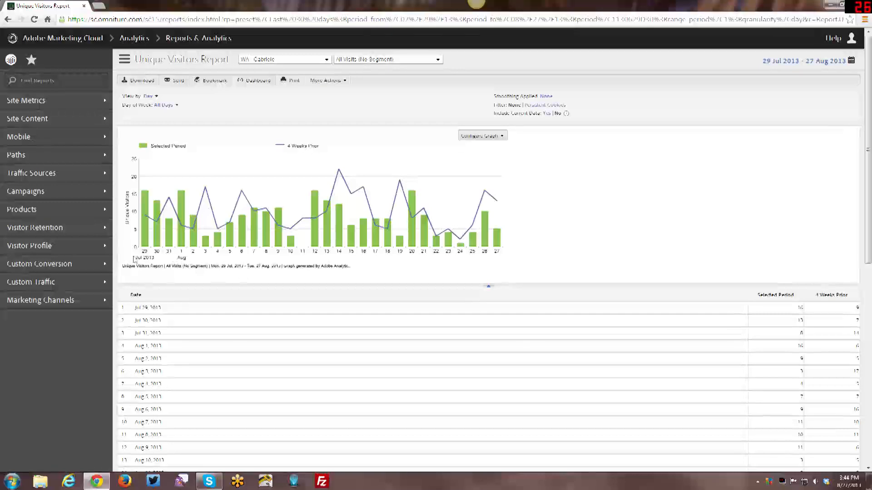
mouse_move(206, 236)
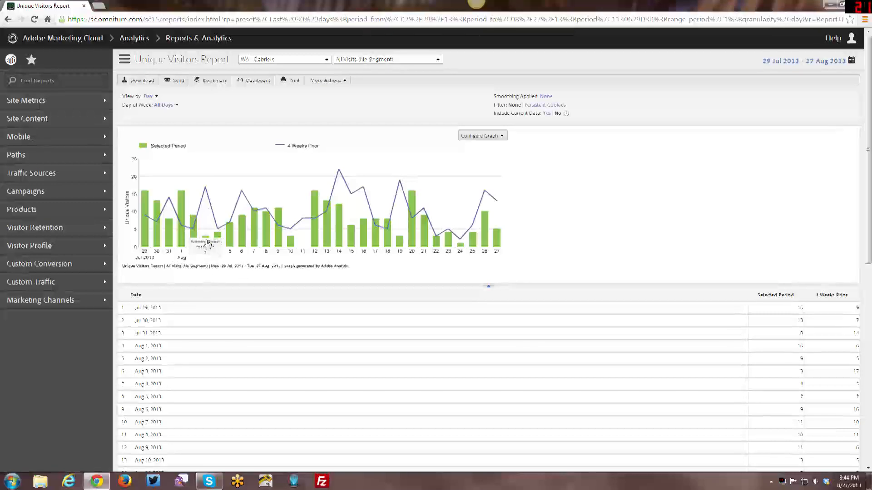
mouse_move(207, 240)
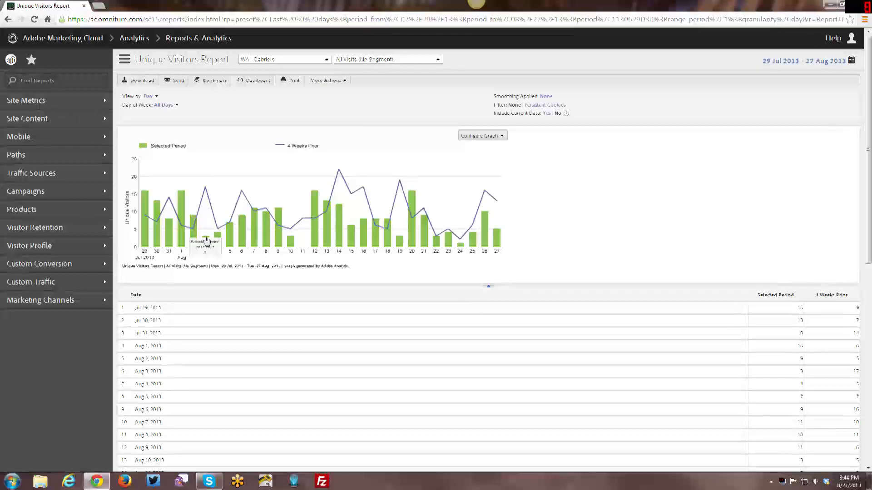
mouse_move(206, 198)
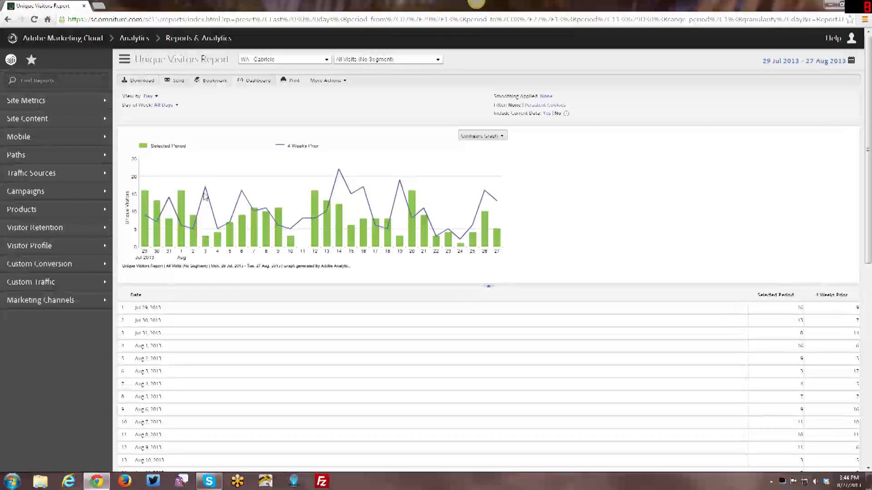
mouse_move(205, 192)
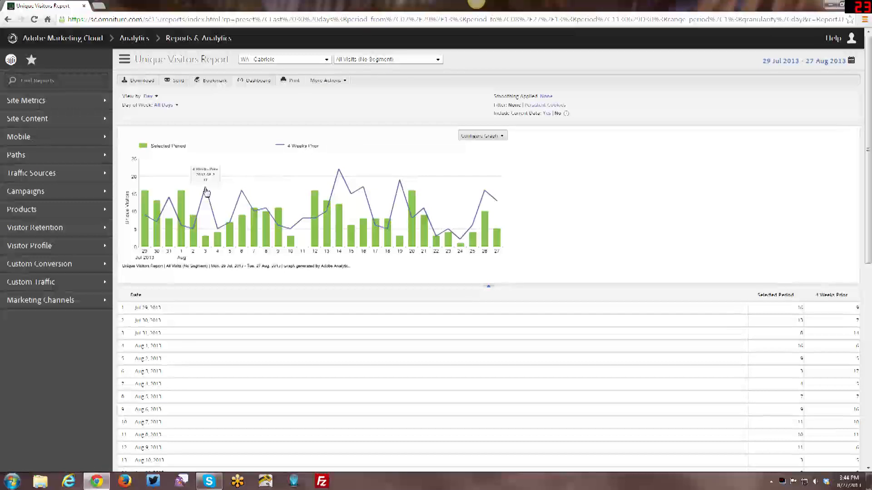
mouse_move(213, 195)
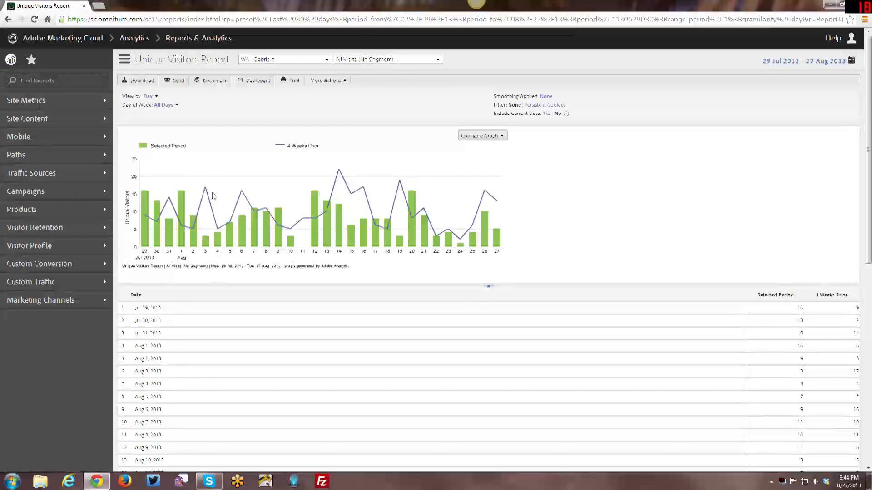
mouse_move(589, 215)
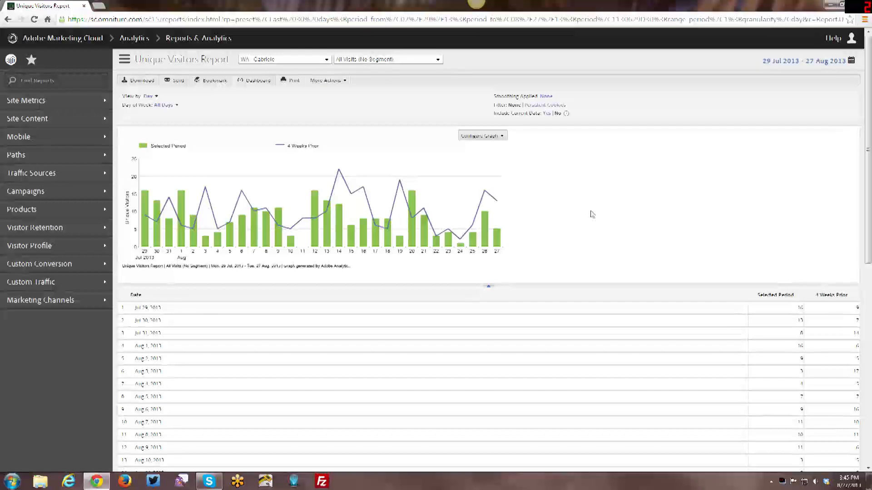
mouse_move(208, 157)
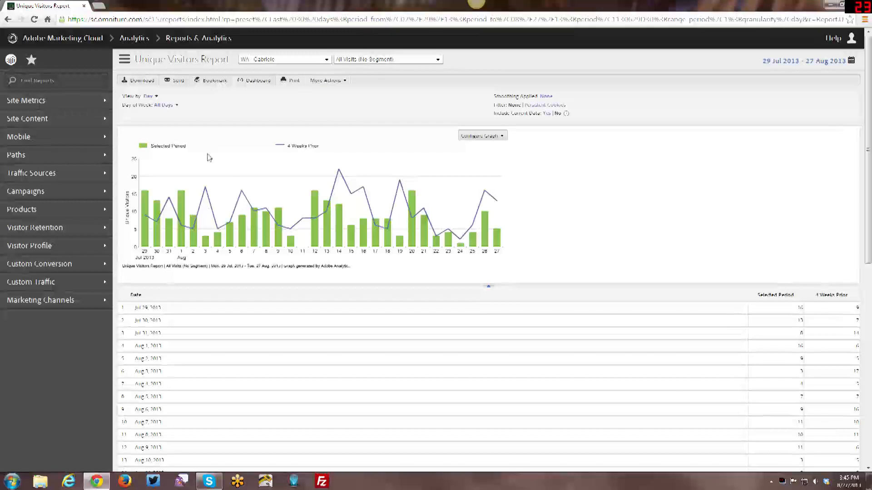
mouse_move(154, 96)
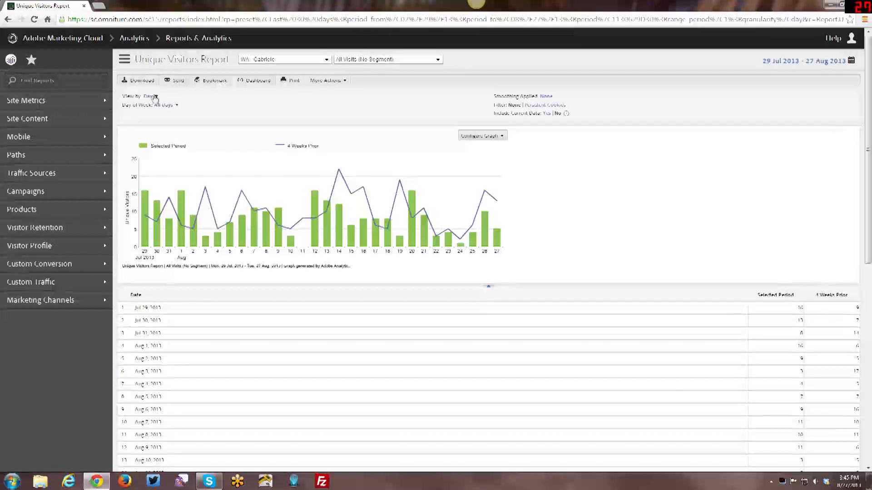
Step: Change the Unique Visitors report's View by setting from Day to Week
left_click(151, 105)
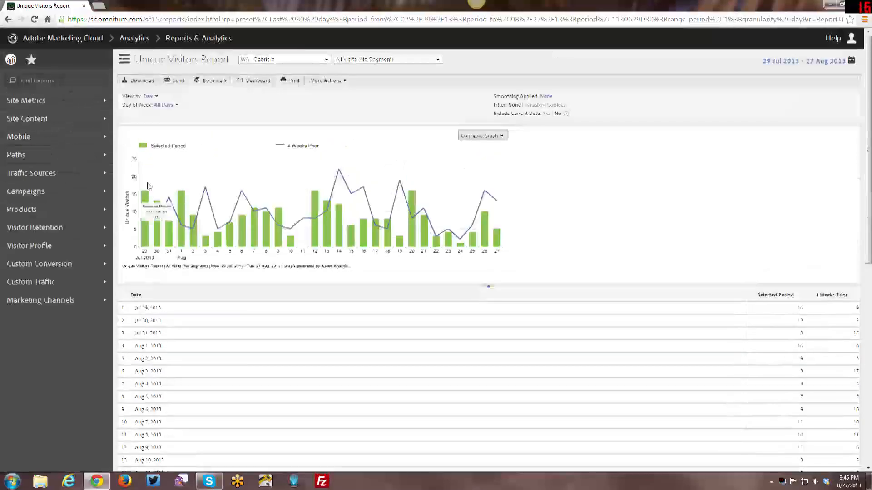
left_click(148, 96)
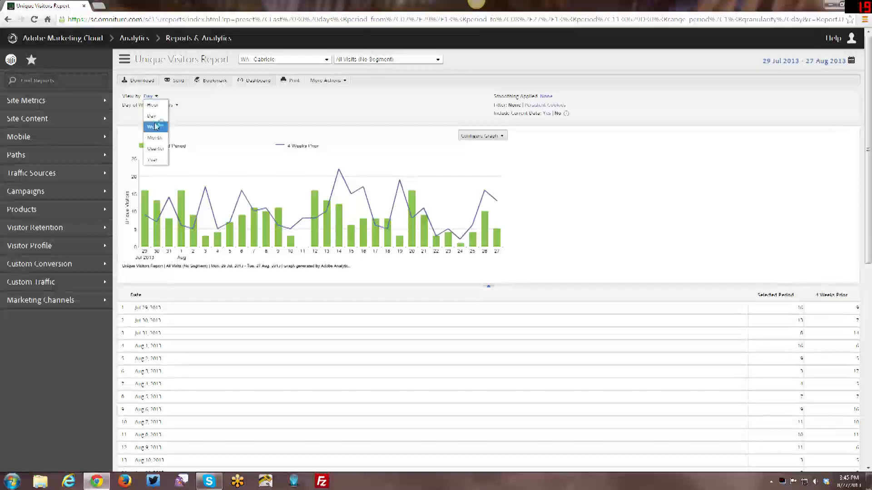
left_click(155, 127)
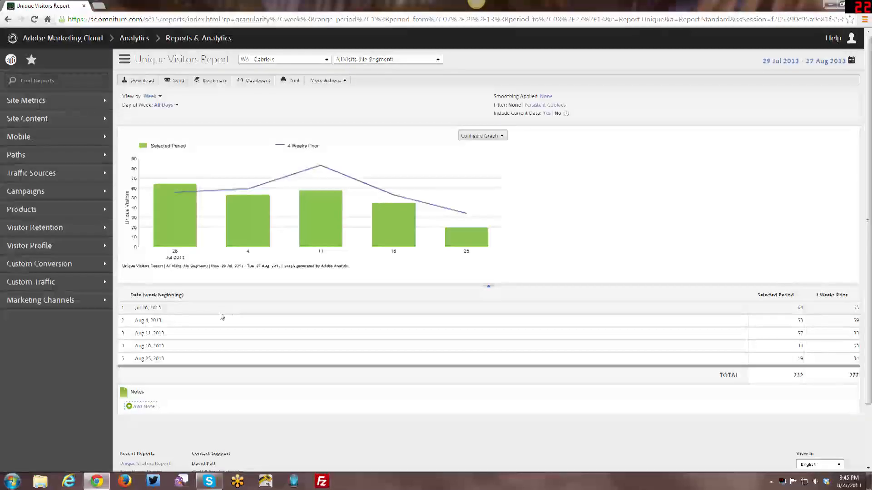
mouse_move(691, 295)
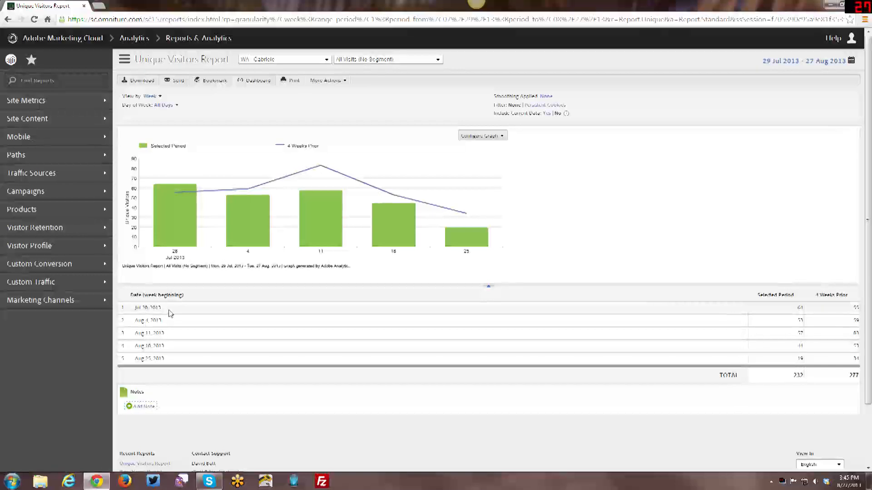
mouse_move(177, 322)
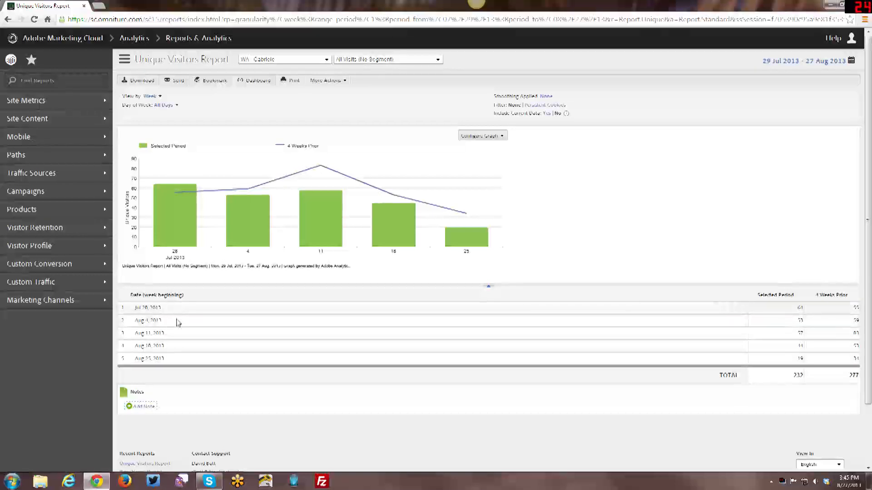
mouse_move(300, 233)
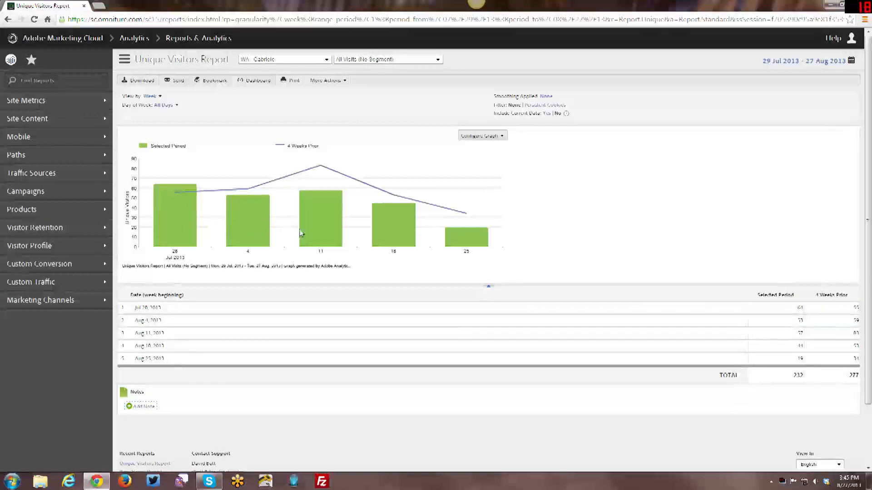
mouse_move(443, 317)
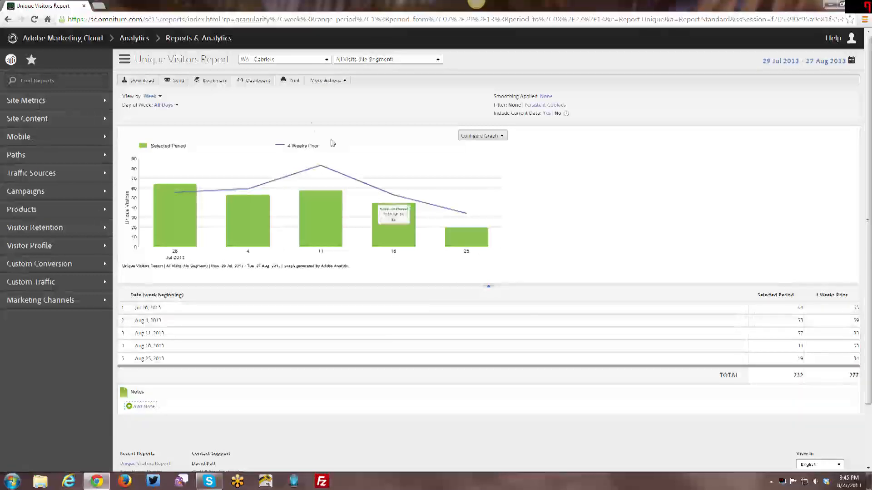
mouse_move(96, 140)
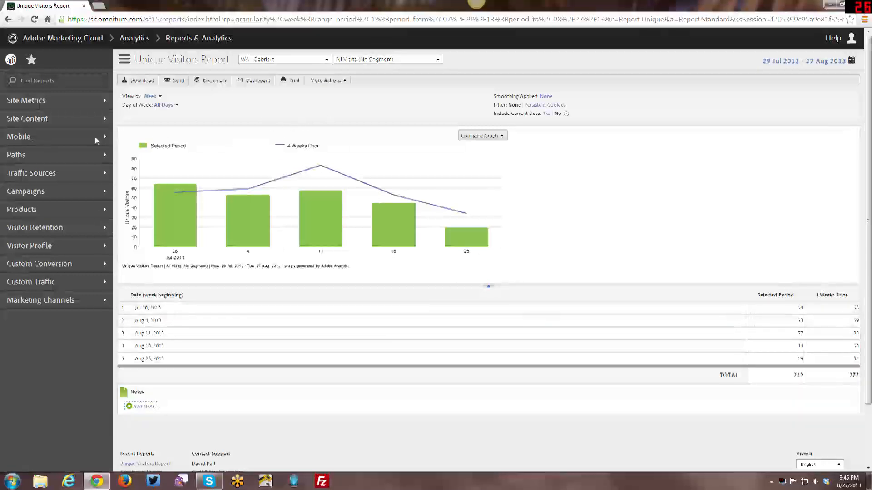
Step: Open Site Metrics > Visits for weekly visits over 29 Jul–27 Aug 2013
left_click(25, 100)
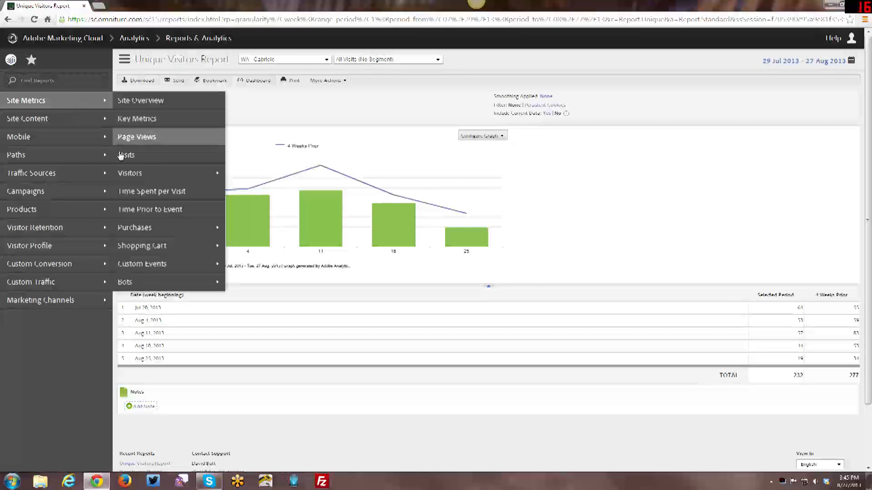
left_click(126, 154)
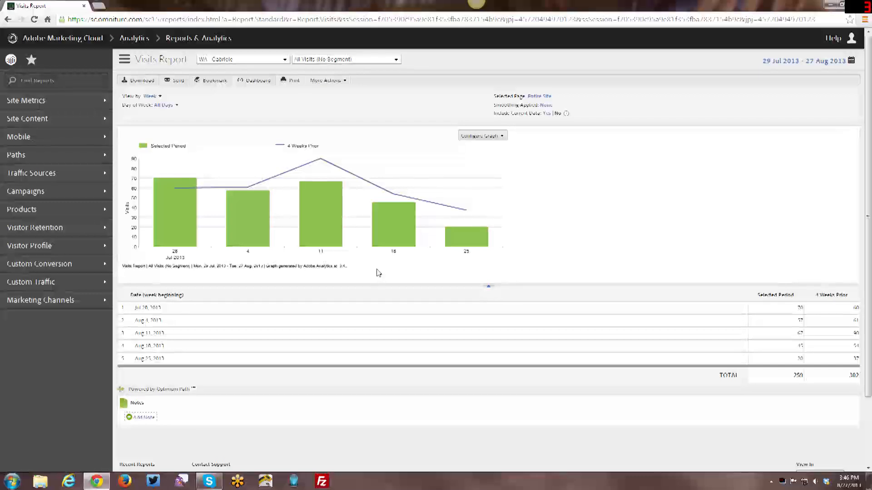
mouse_move(166, 99)
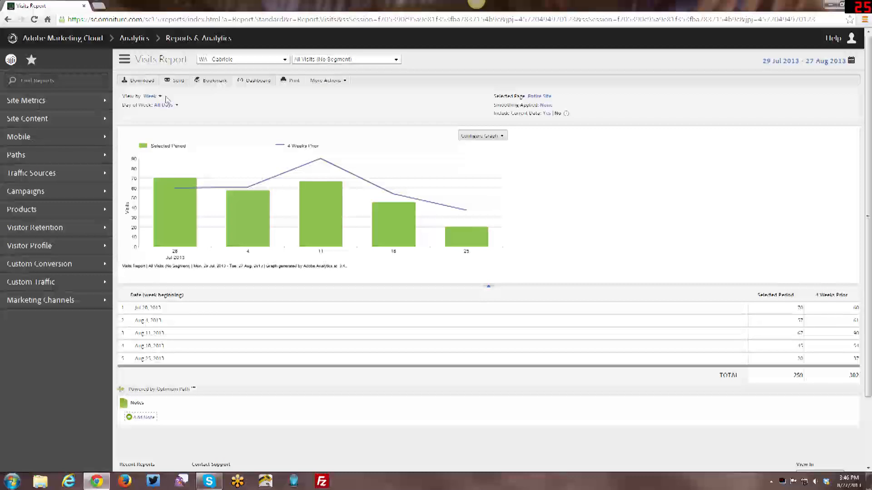
mouse_move(163, 102)
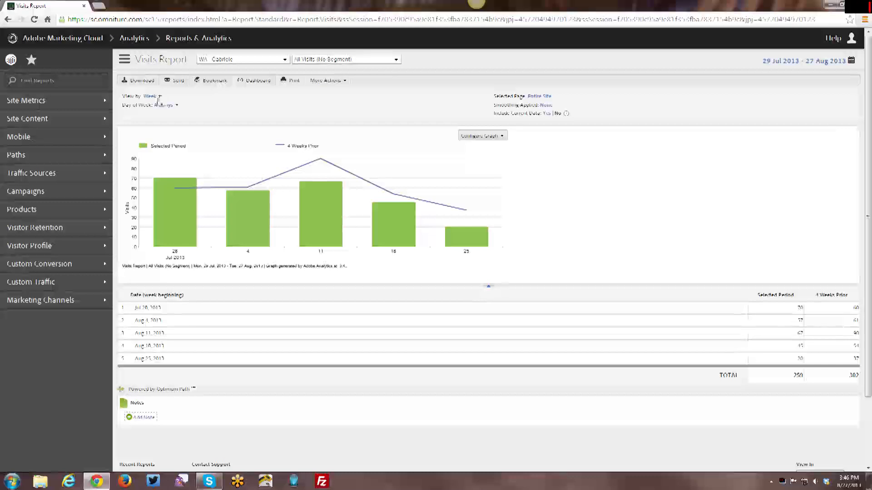
Step: Change the Visits report's View by setting from Week to Day
left_click(151, 96)
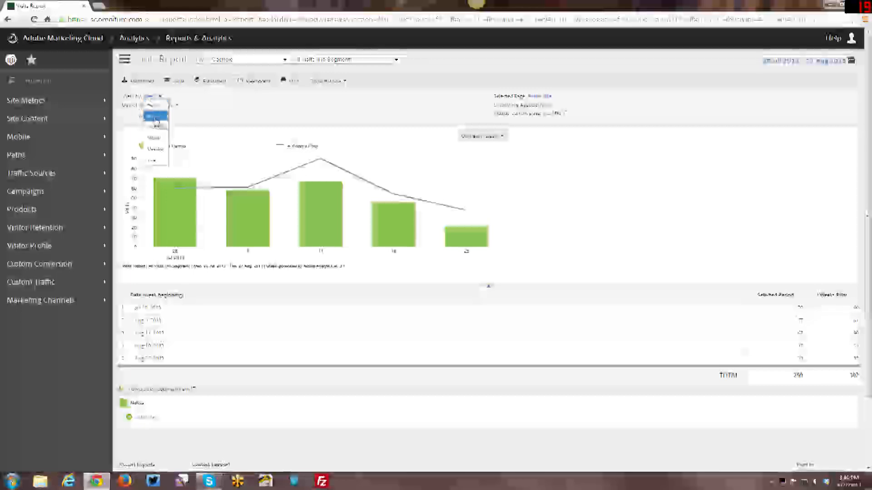
left_click(156, 119)
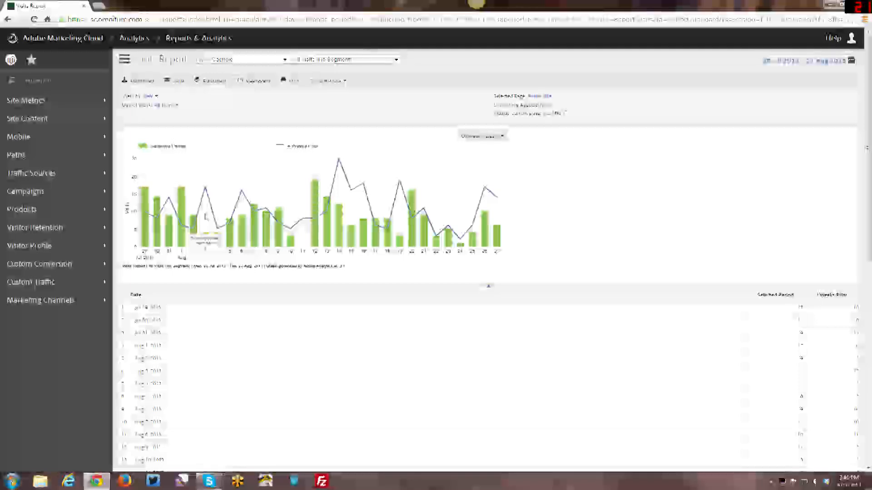
mouse_move(207, 191)
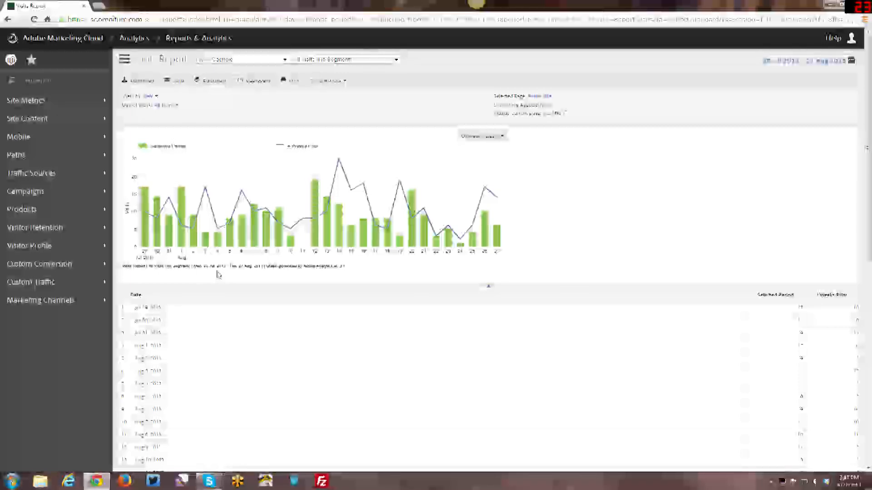
mouse_move(222, 137)
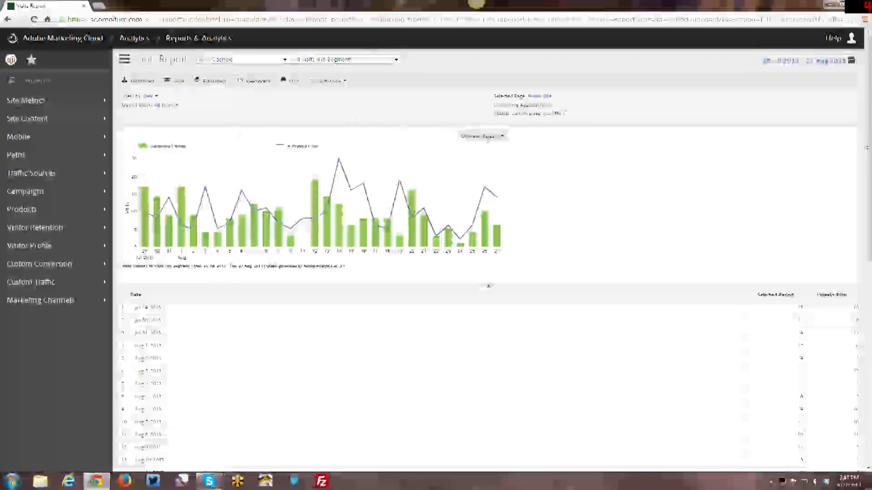
Step: Change the Visits report's Day of Week filter from All Days to a specific weekday
left_click(483, 136)
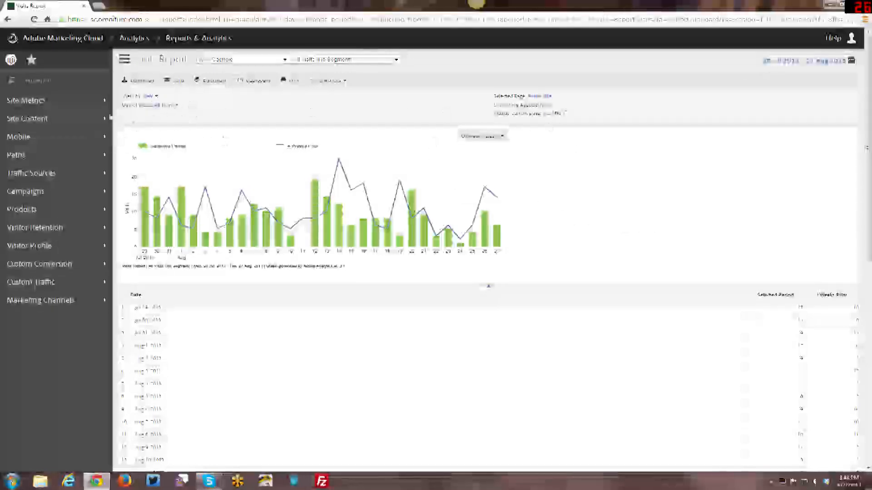
left_click(177, 106)
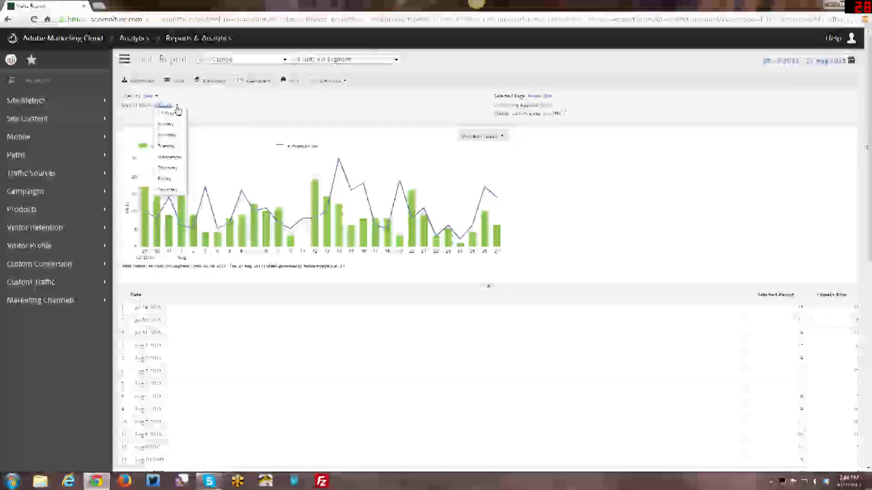
mouse_move(171, 113)
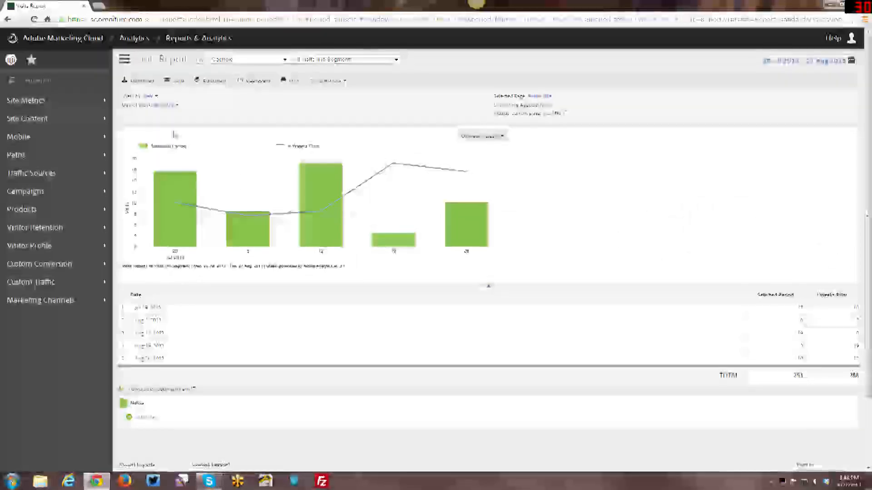
mouse_move(179, 108)
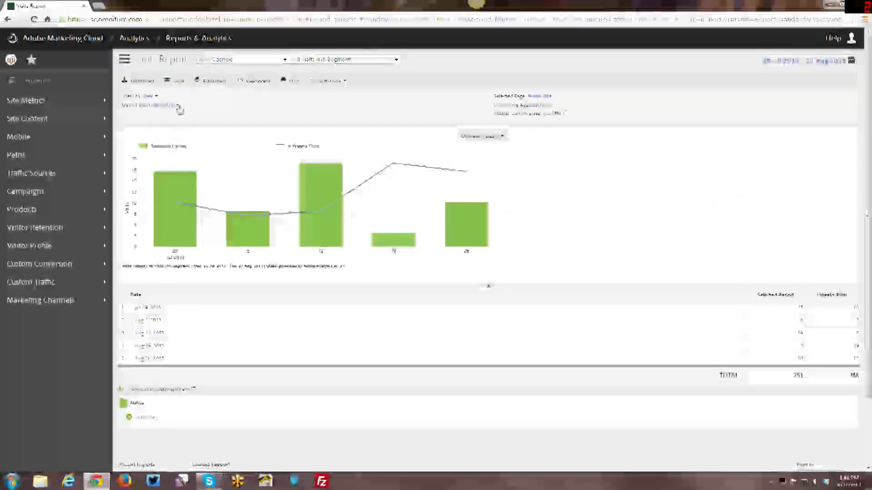
left_click(150, 105)
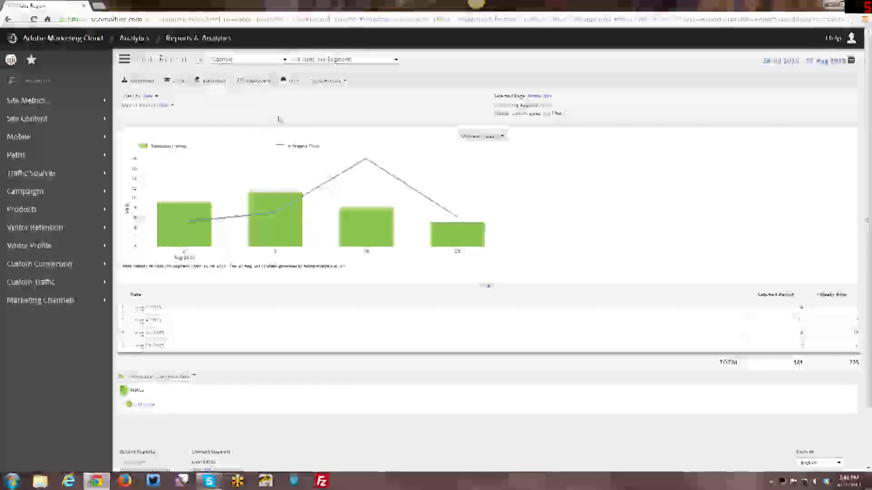
left_click(147, 104)
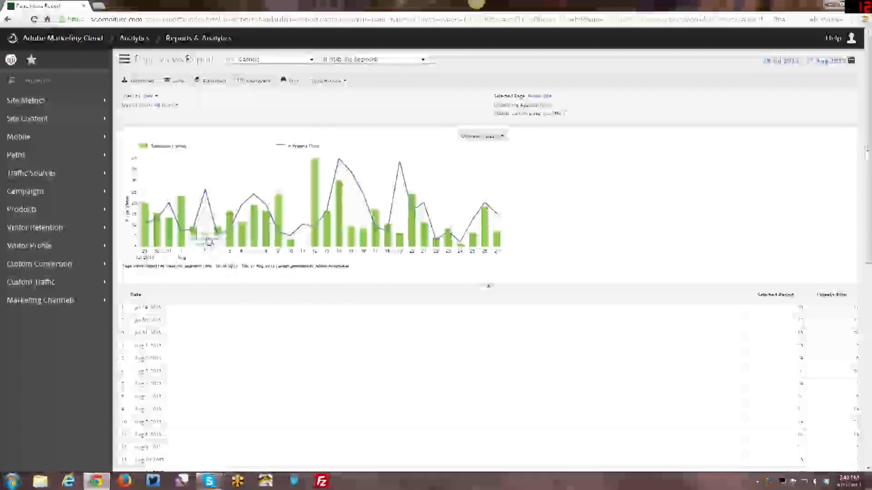
mouse_move(207, 233)
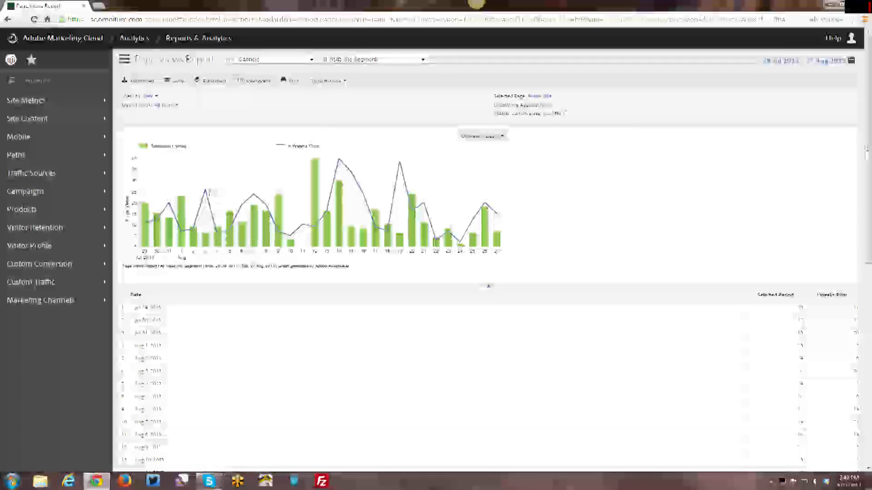
mouse_move(207, 193)
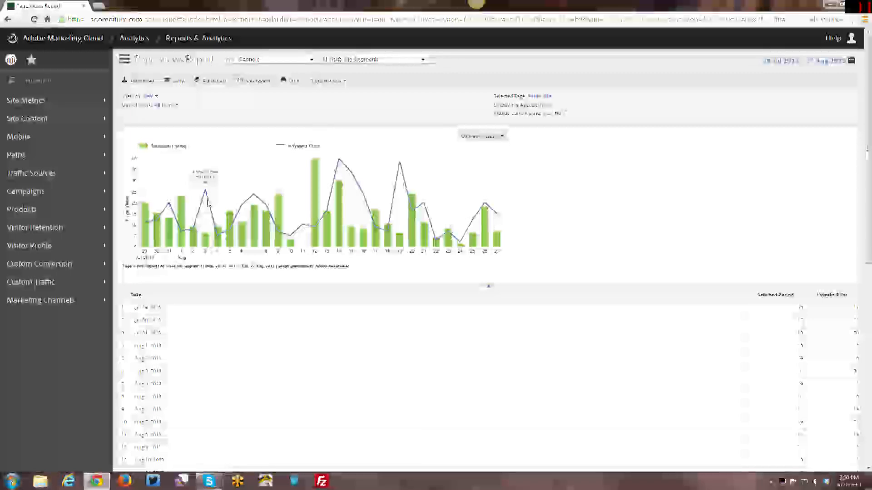
mouse_move(255, 291)
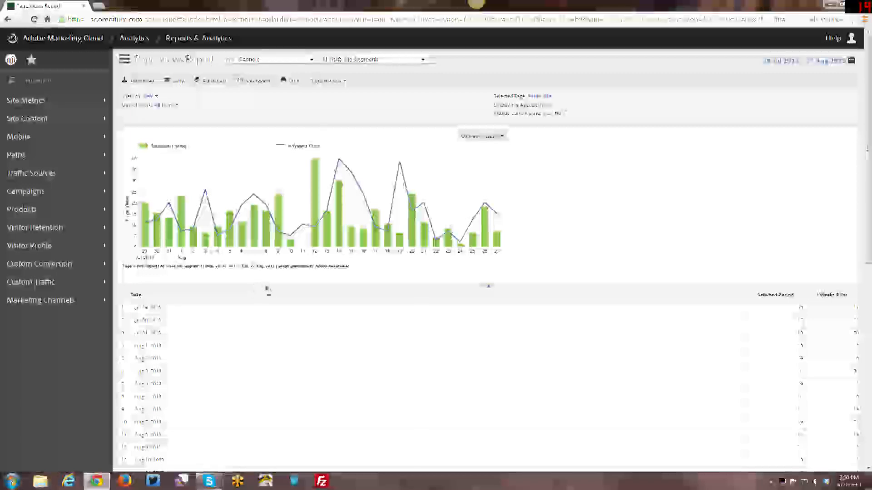
mouse_move(568, 161)
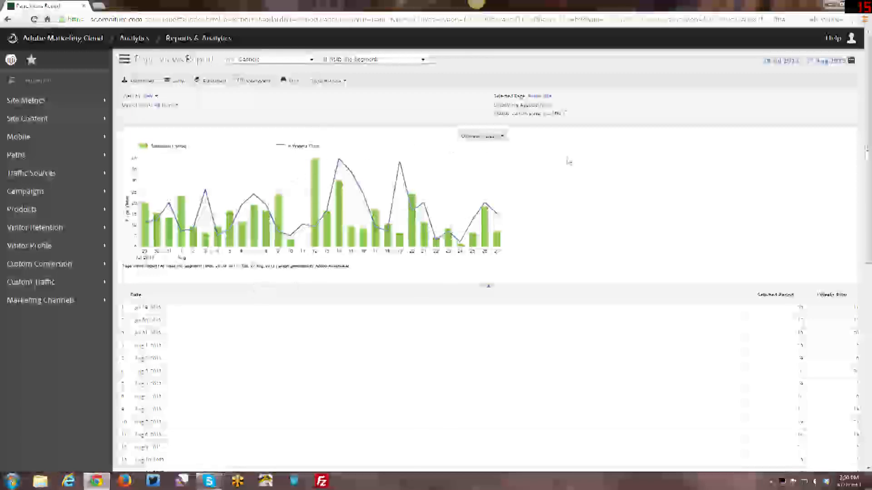
mouse_move(654, 293)
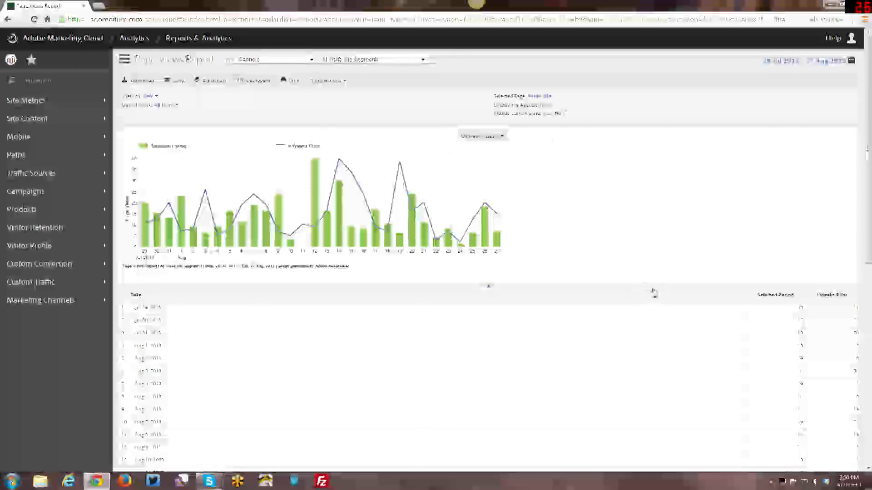
scroll("down", 3)
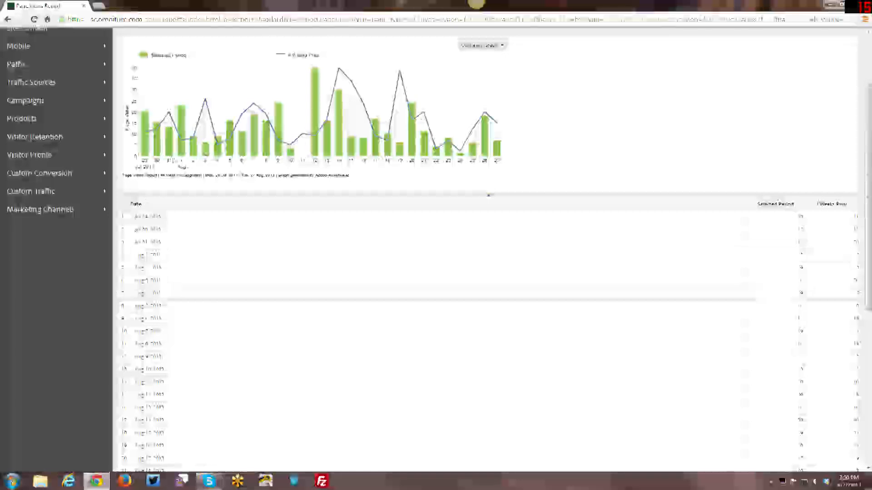
scroll("down", 3)
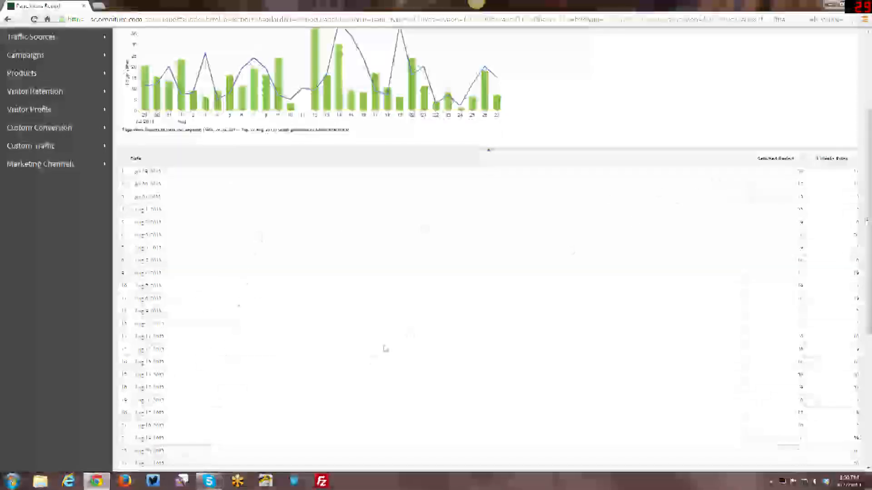
scroll("up", 3)
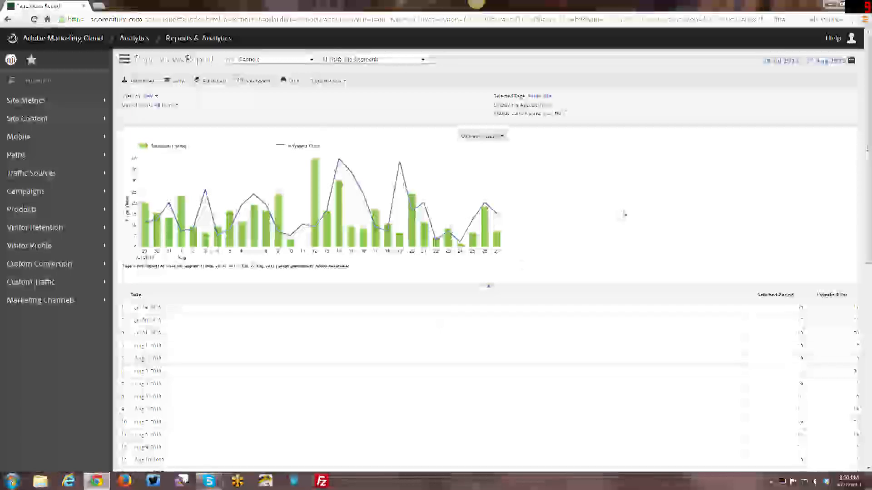
mouse_move(594, 209)
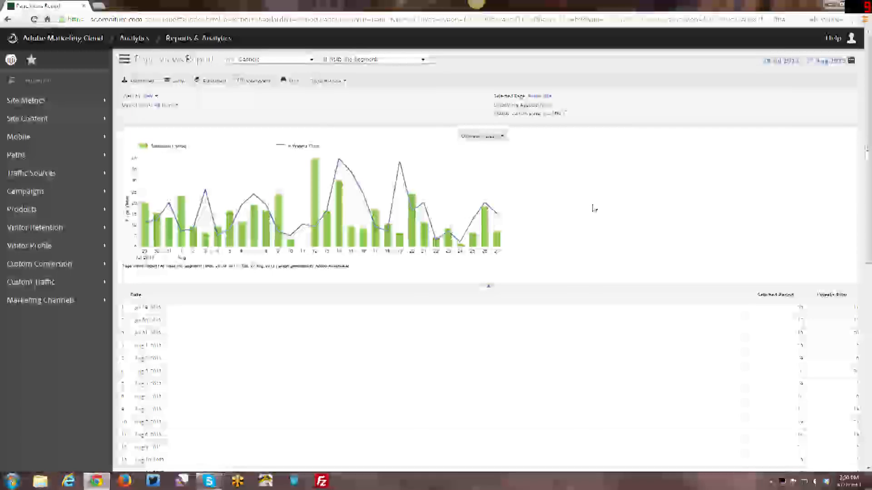
mouse_move(745, 200)
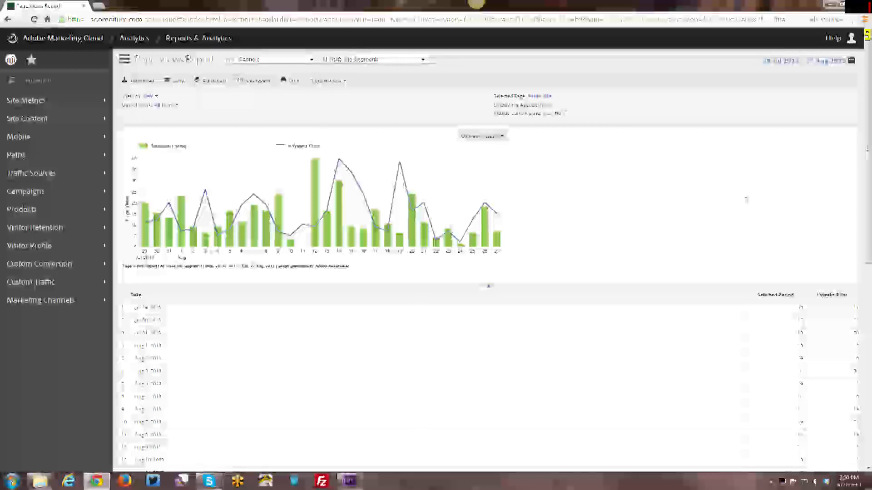